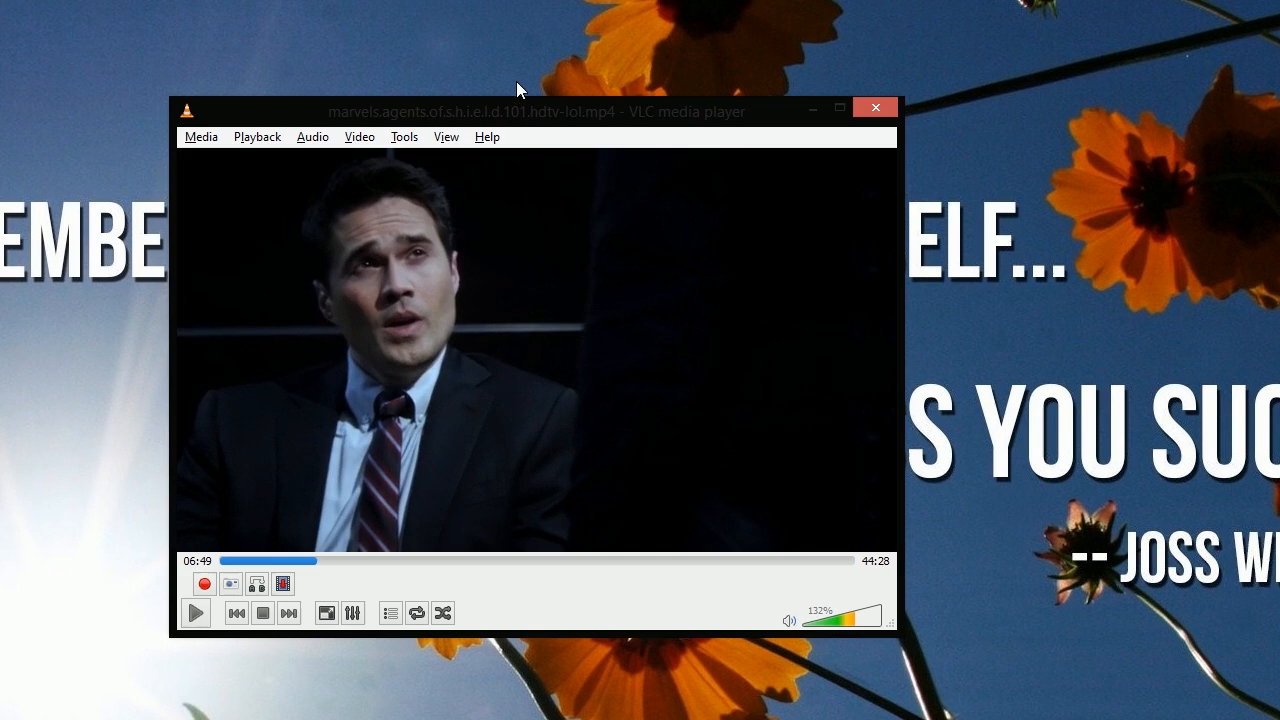
mouse_move(296, 70)
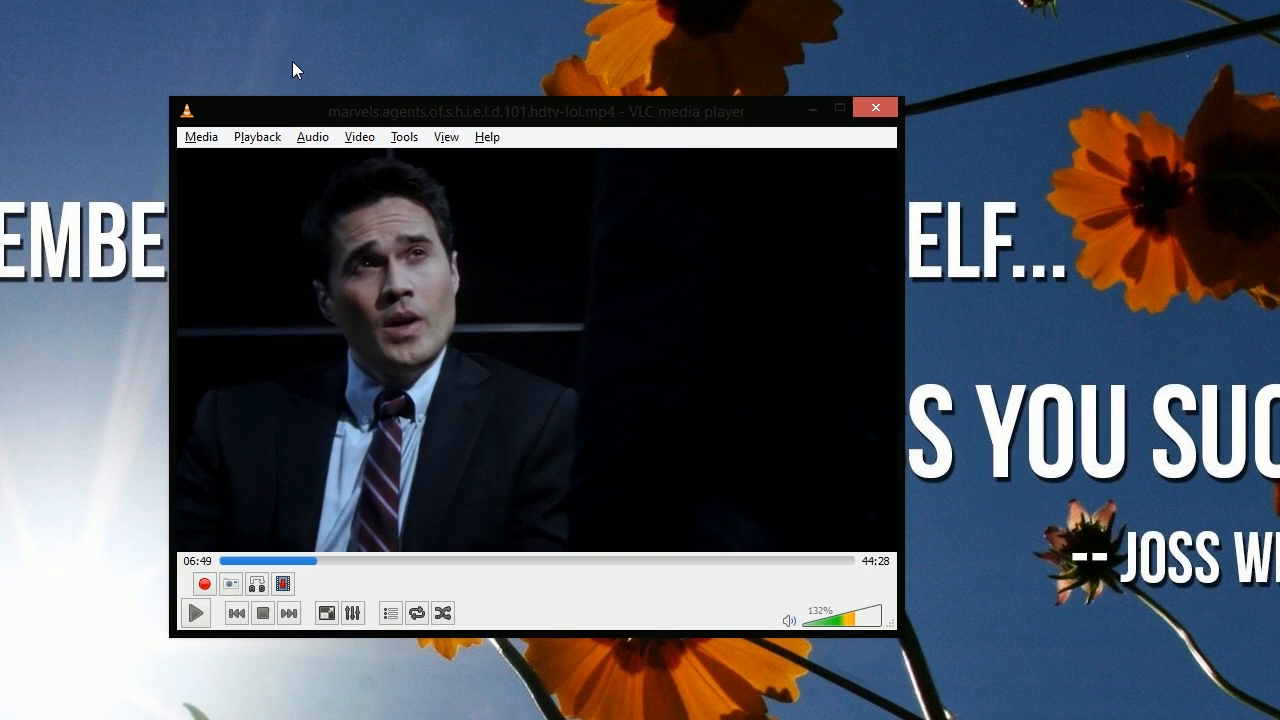
mouse_move(552, 96)
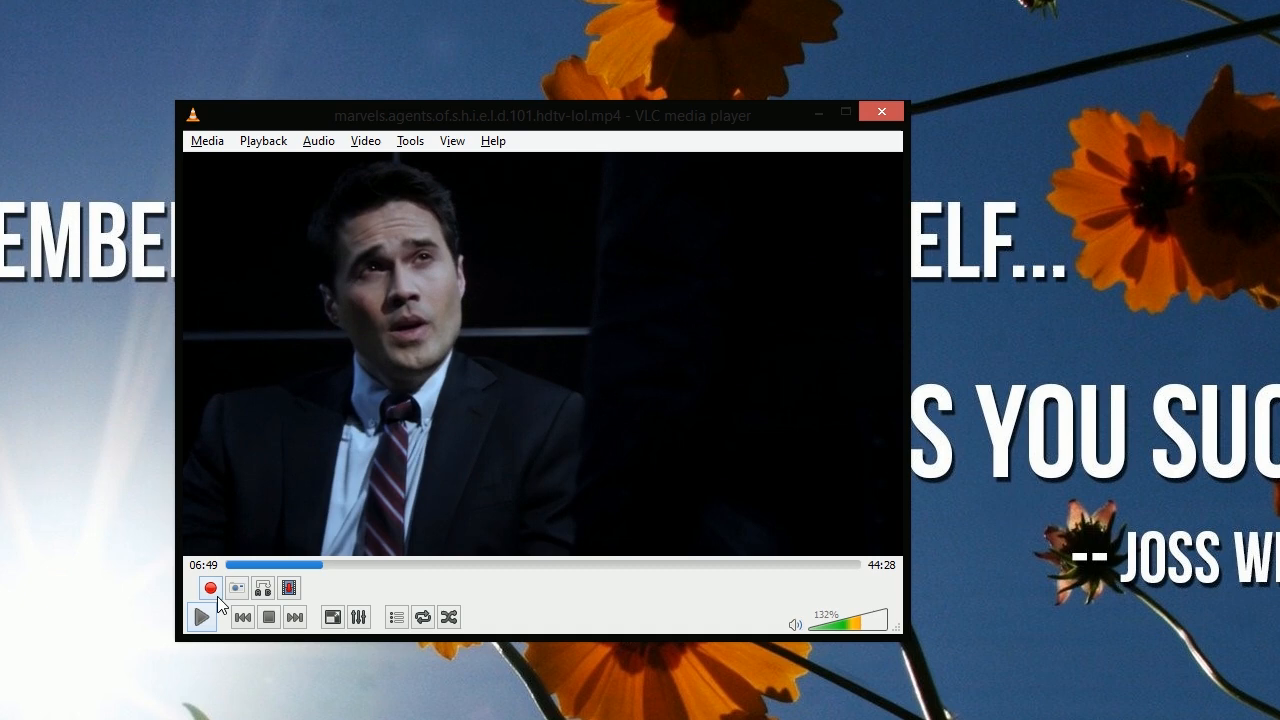
Record a short clip of the playing episode with VLC's Record button
left_click(200, 616)
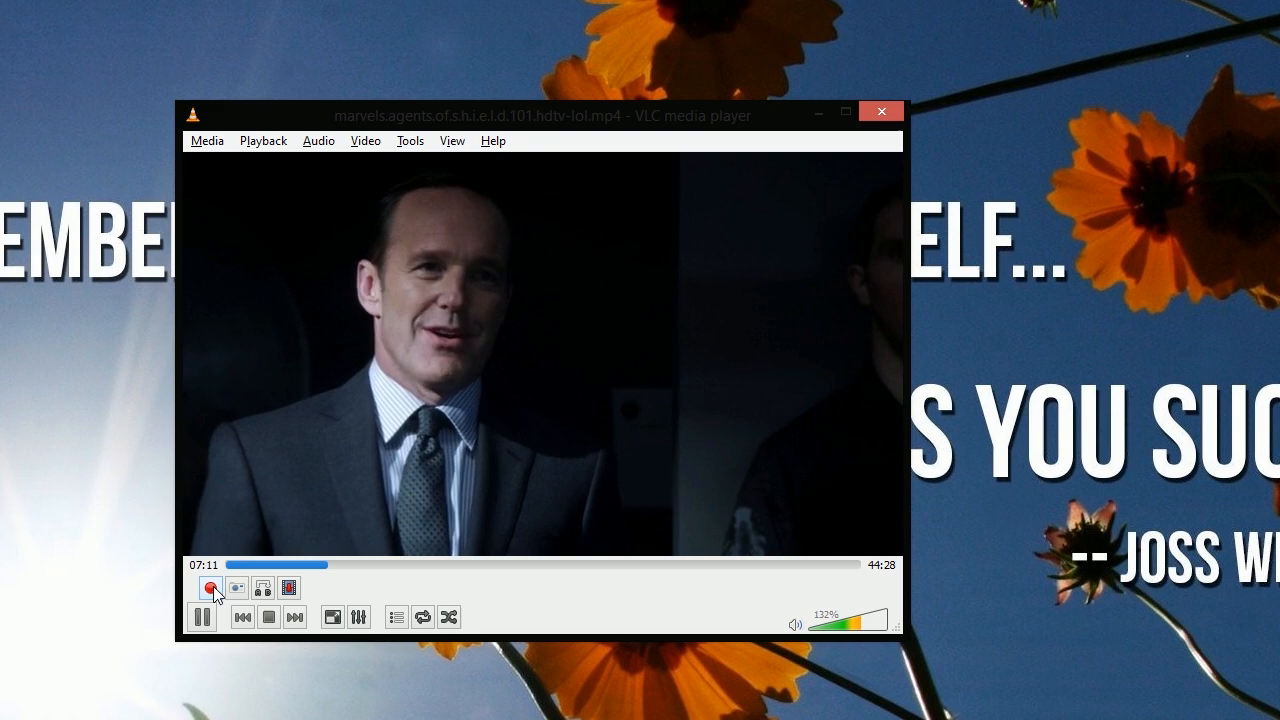
left_click(200, 616)
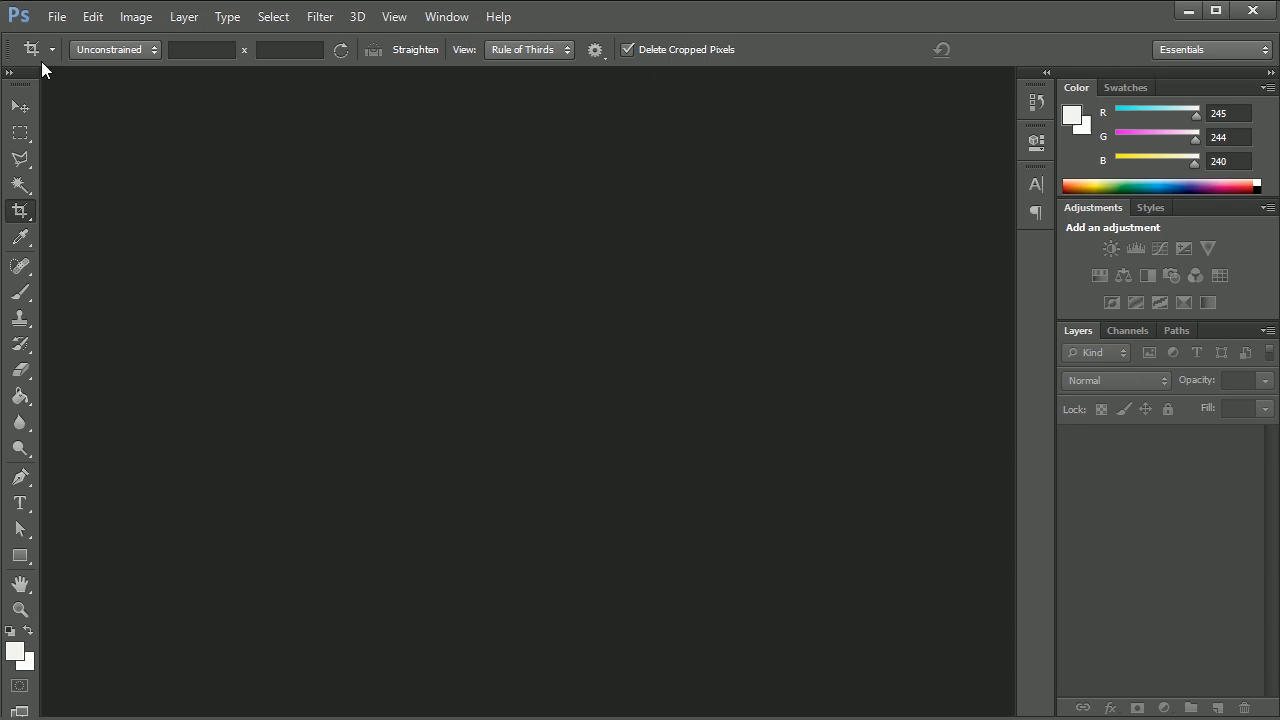
Choose the recorded vlc-record video from the Videos folder to import into Photoshop
left_click(56, 16)
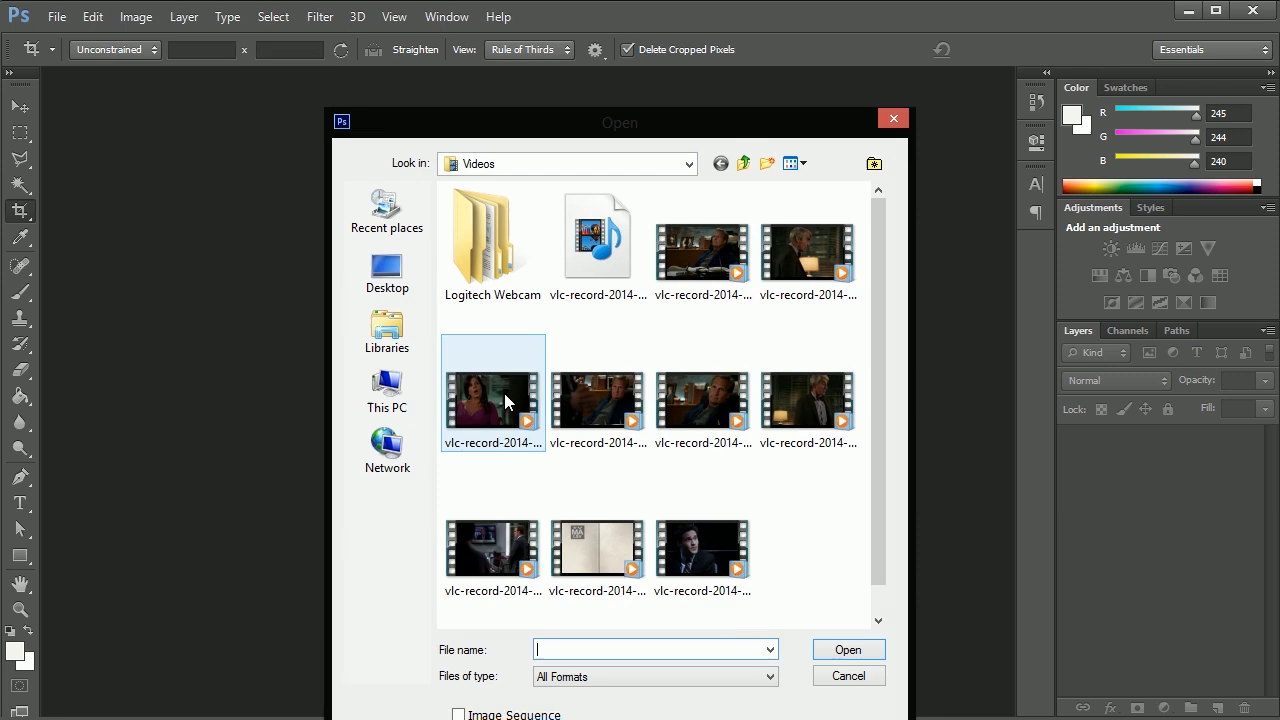
double_click(492, 400)
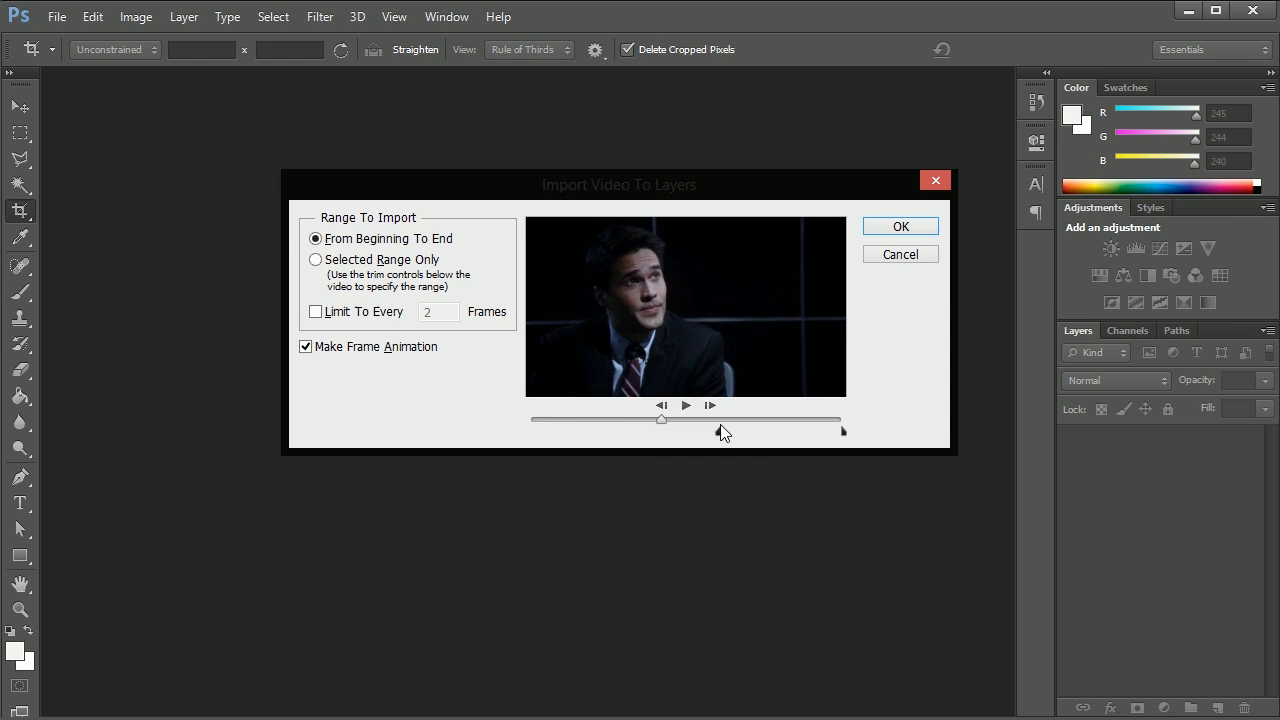
Import a Selected Range of the clip with Limit To Every off, as a frame animation
left_click(316, 260)
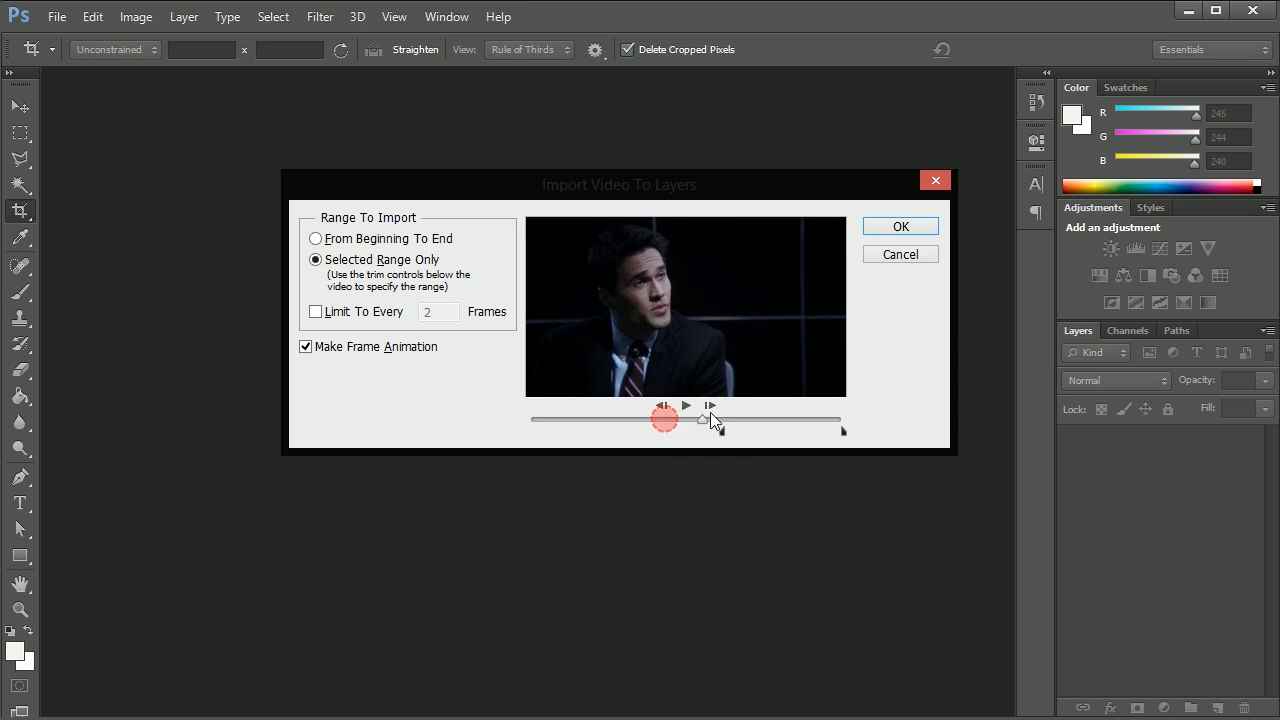
left_click_drag(664, 420, 724, 420)
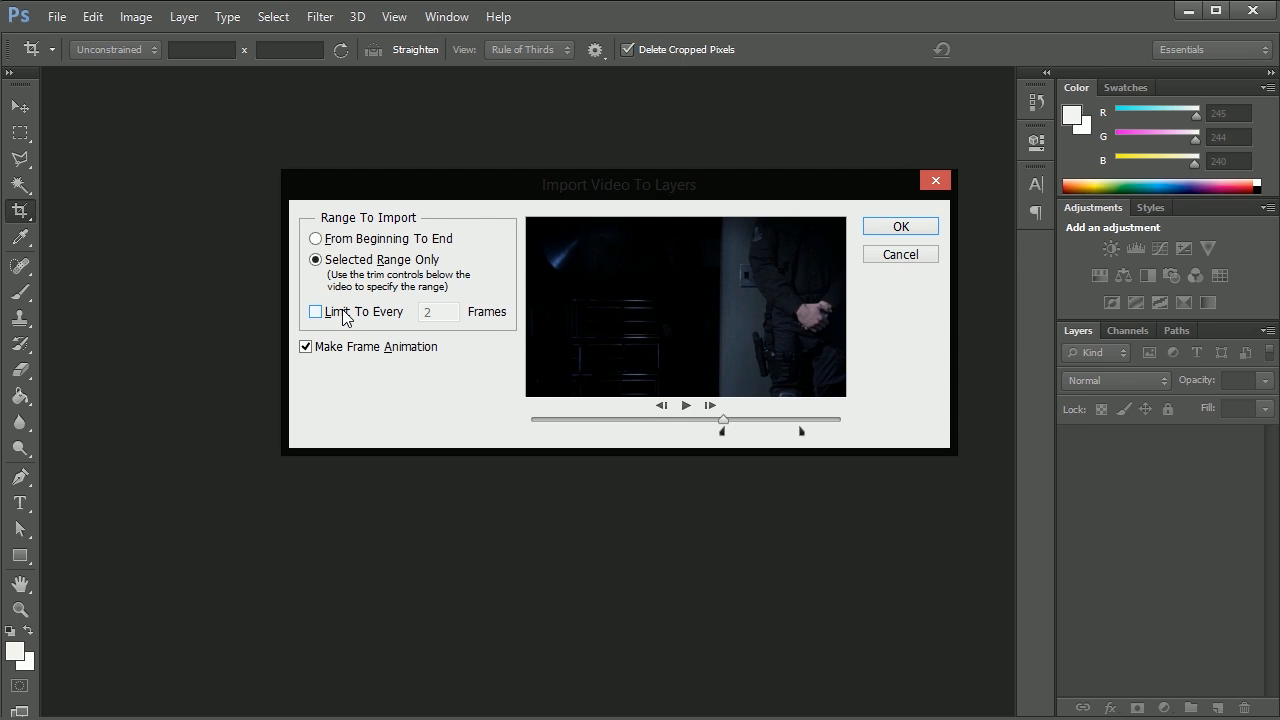
left_click(316, 312)
type("3")
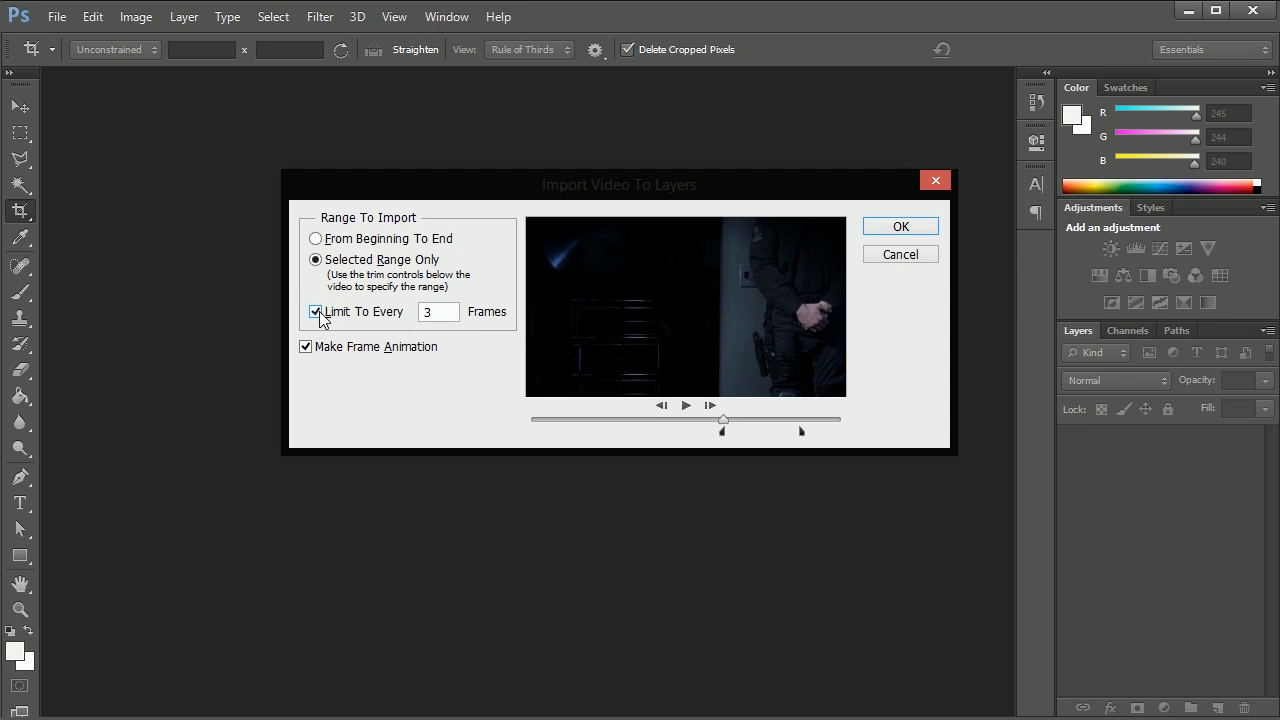
left_click(316, 312)
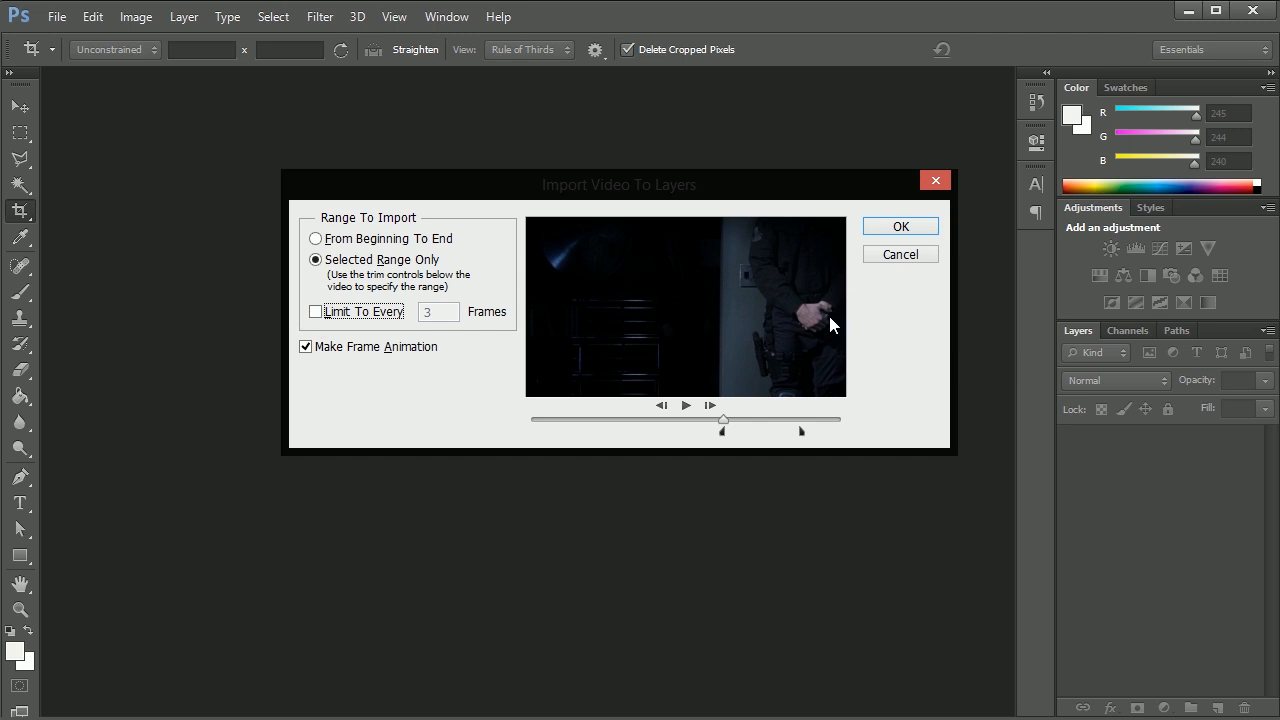
left_click(898, 226)
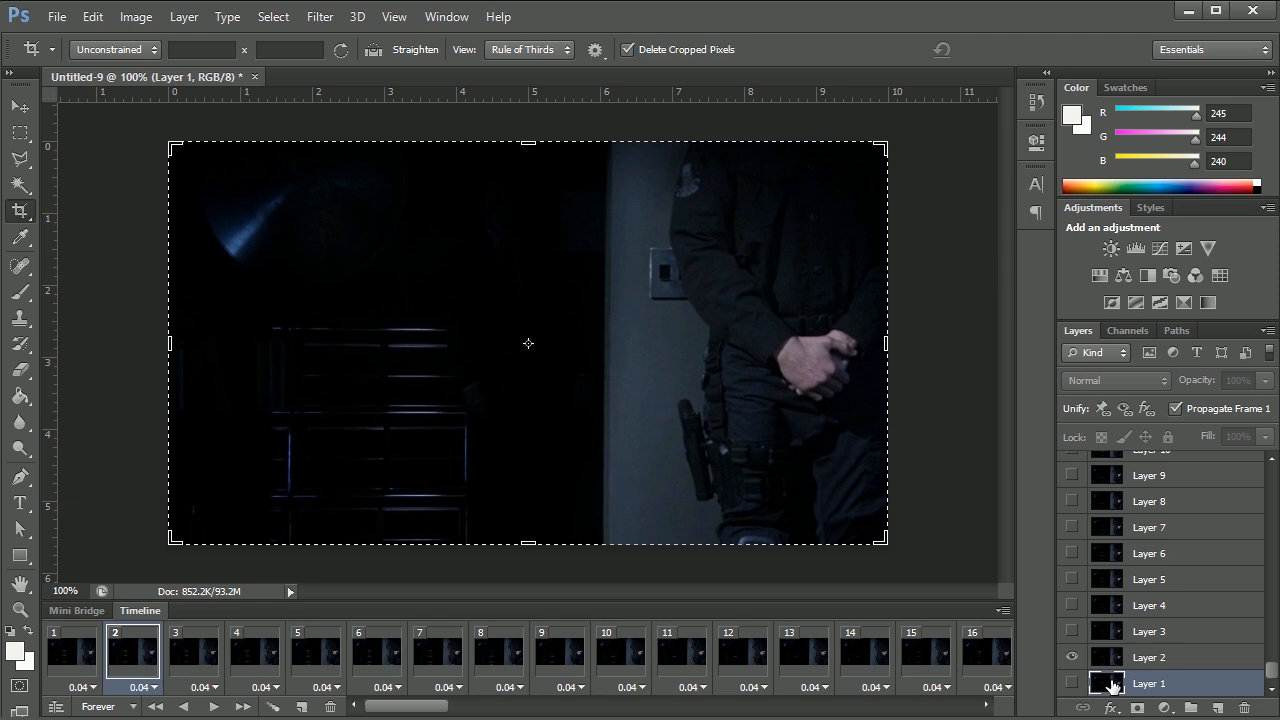
Preview the third frame in the Timeline, then head to the File menu for export
left_click(192, 650)
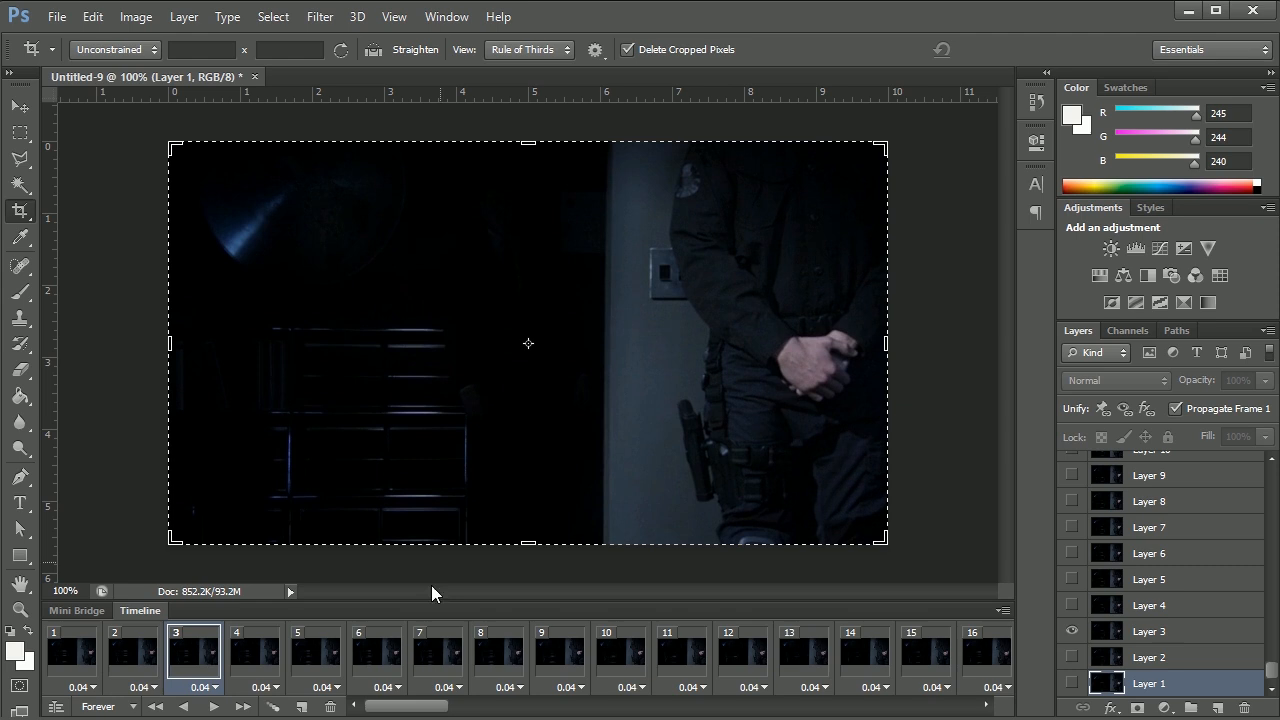
mouse_move(30, 92)
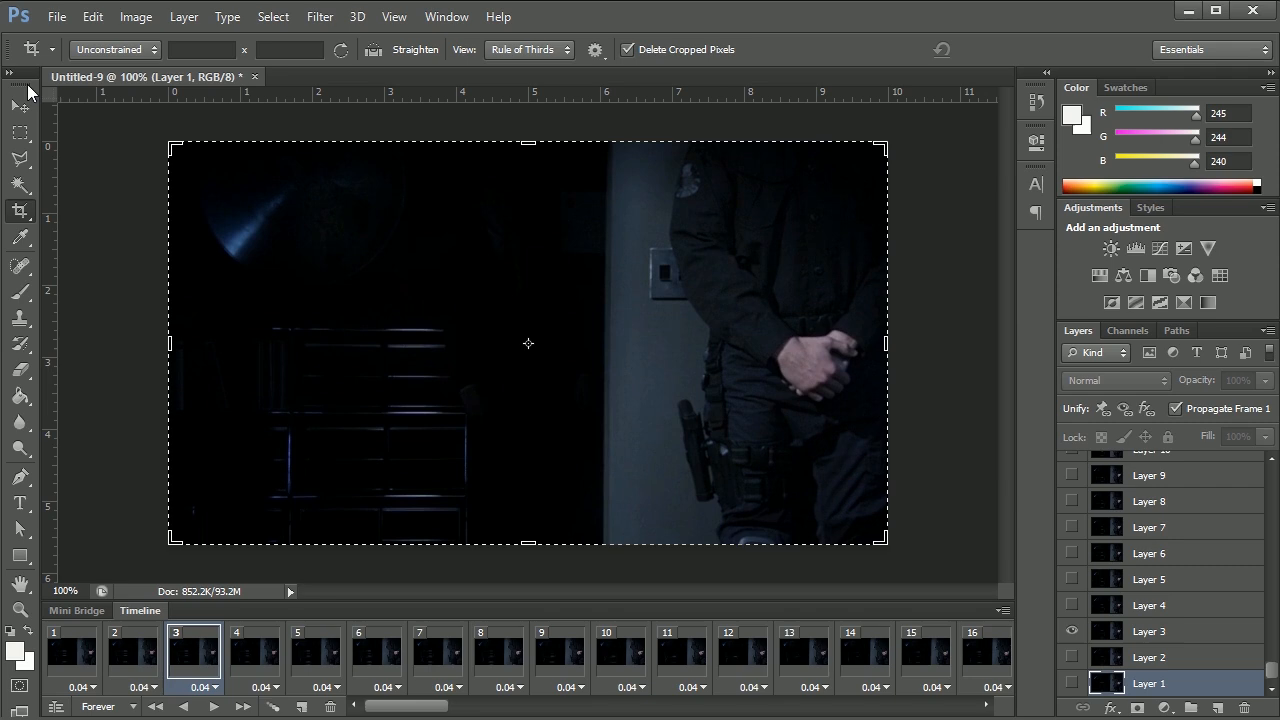
left_click(56, 16)
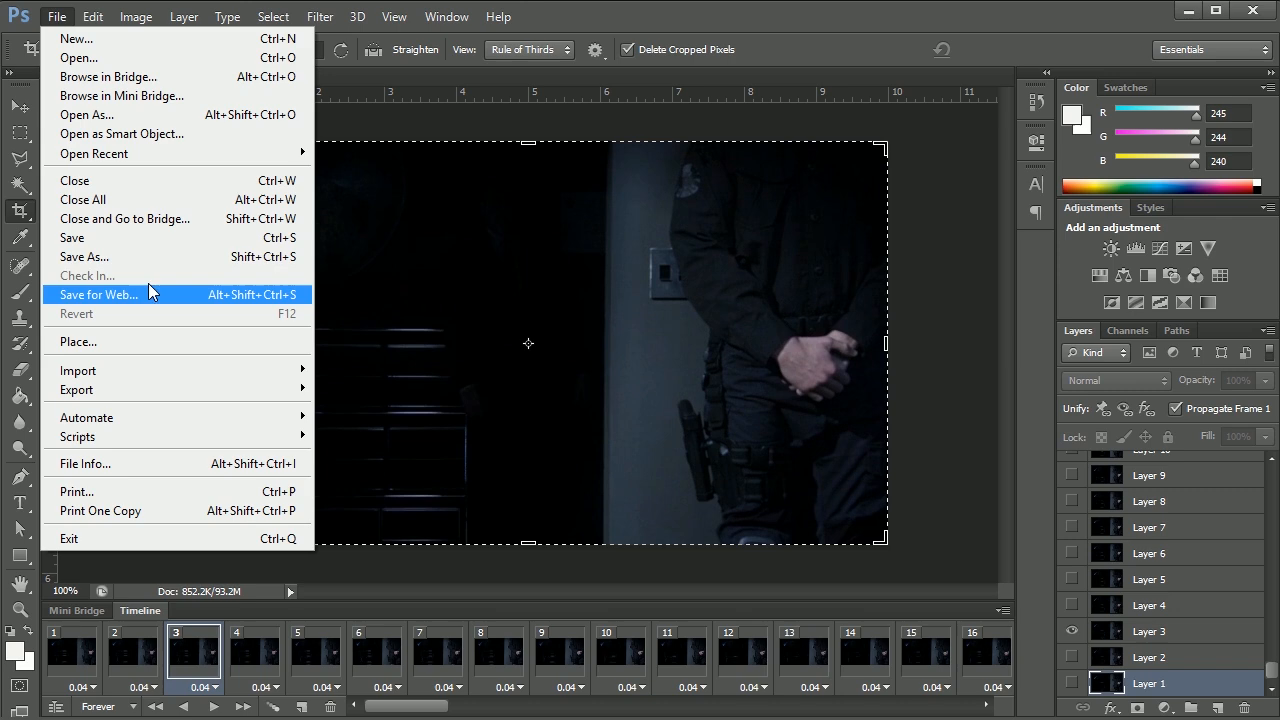
Set Save for Web to GIF with Looping Options Forever and start saving the file
left_click(98, 294)
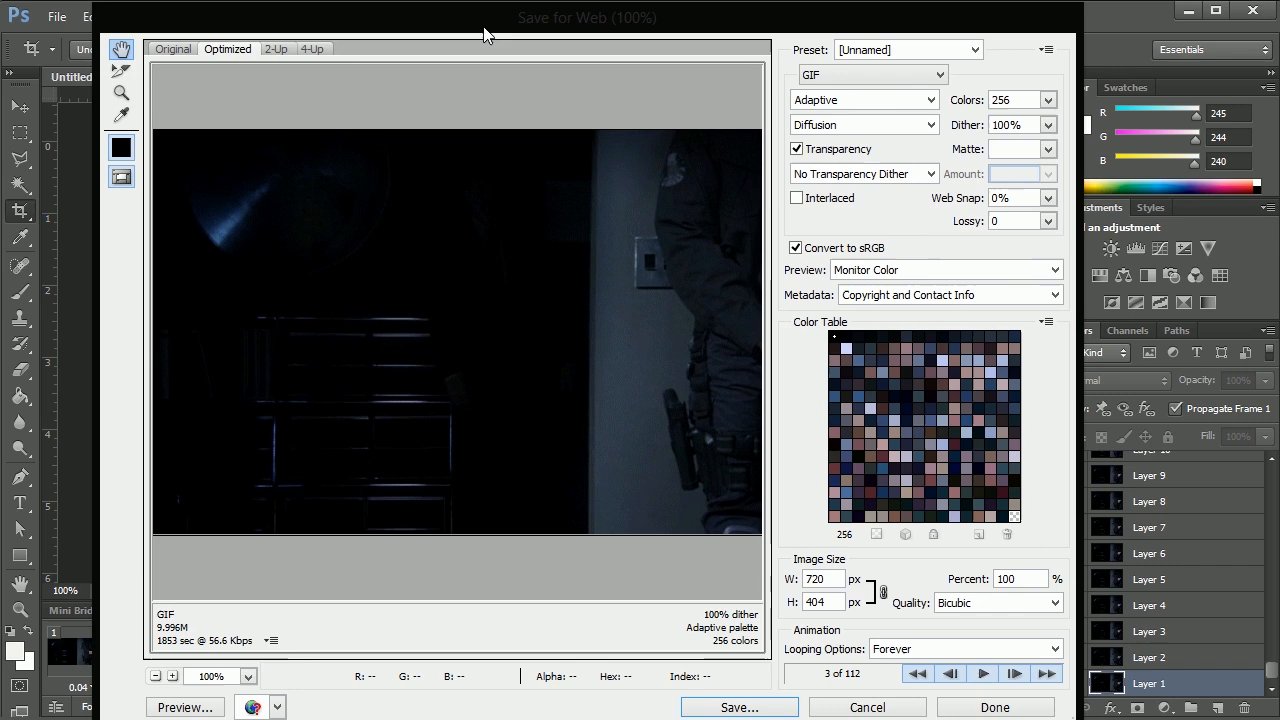
mouse_move(856, 100)
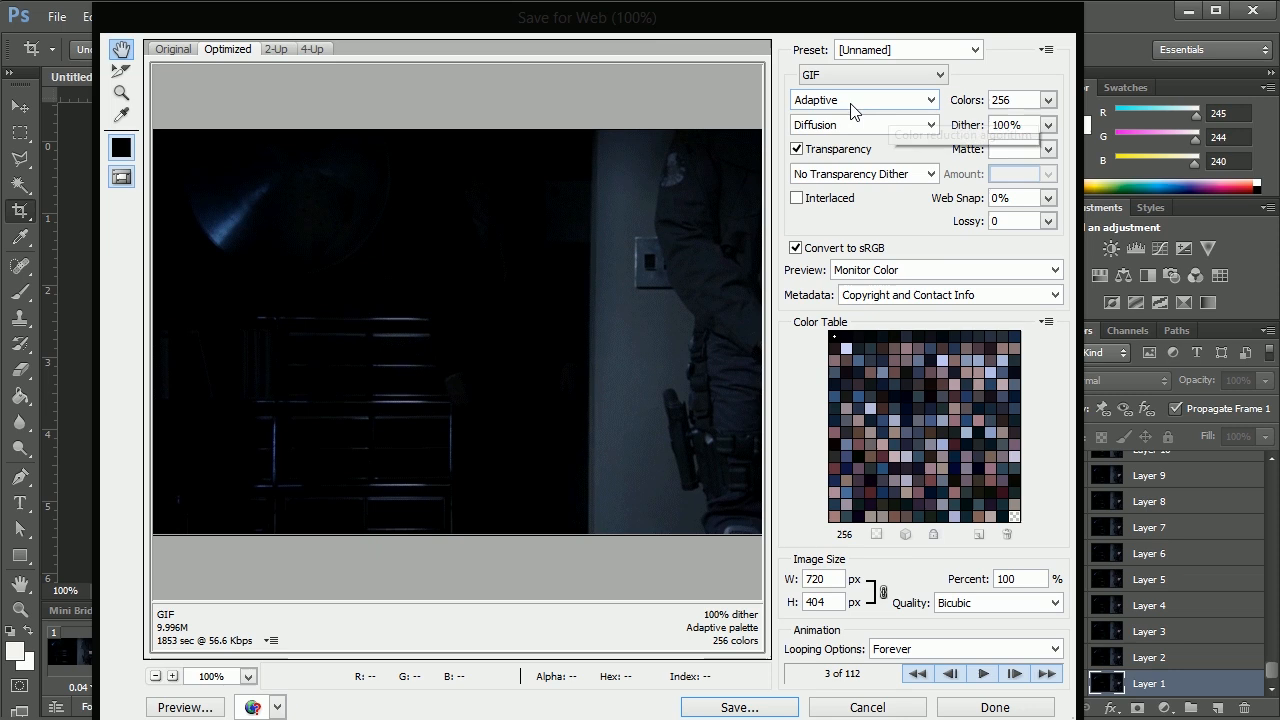
left_click(864, 100)
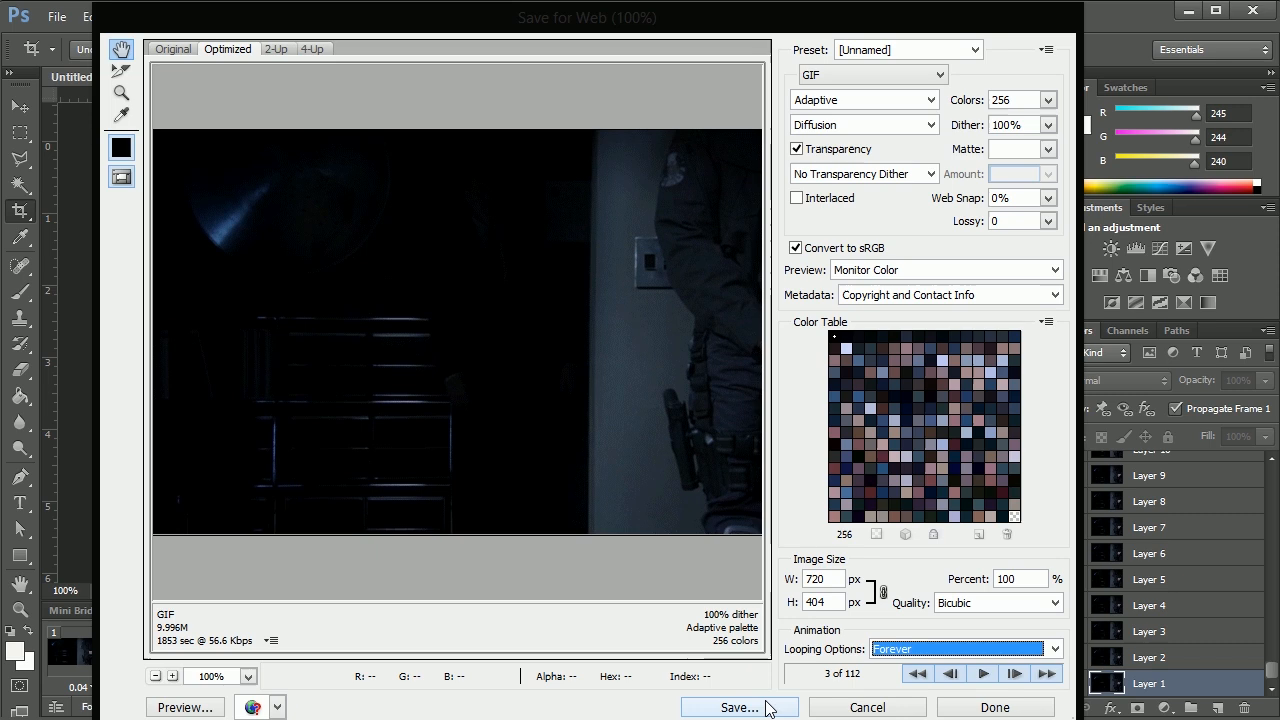
left_click(740, 708)
type("leve")
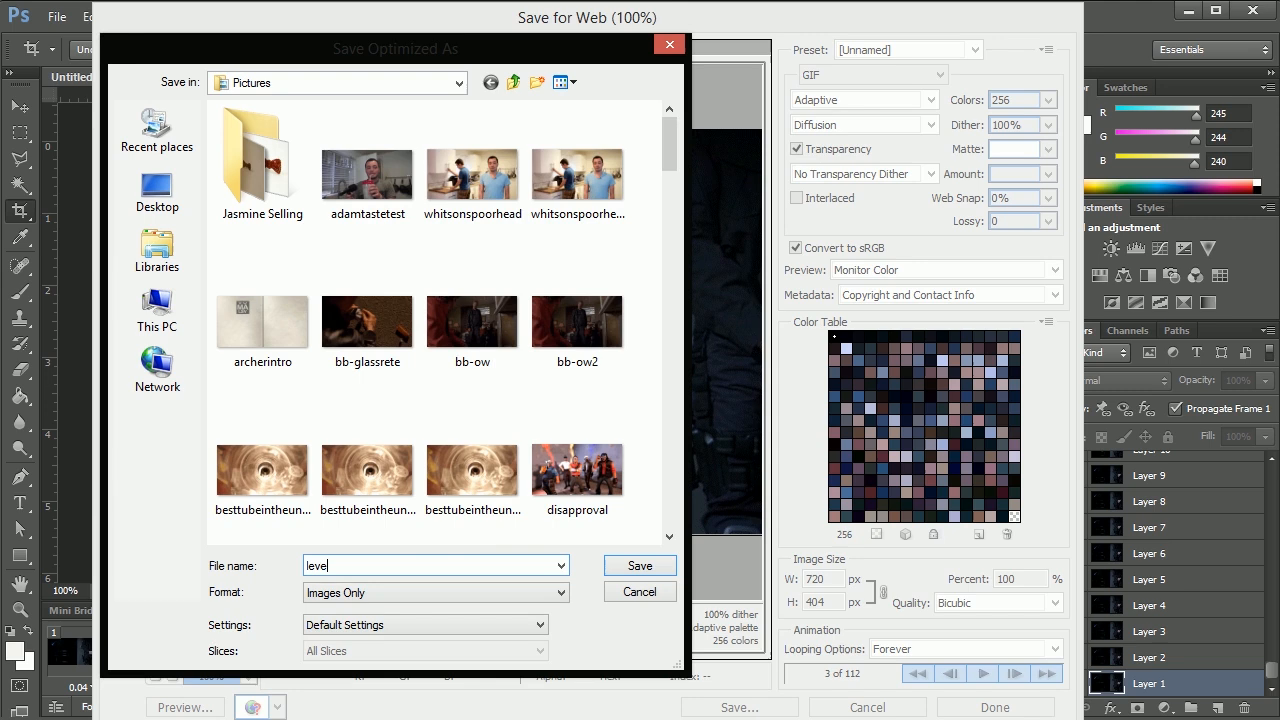